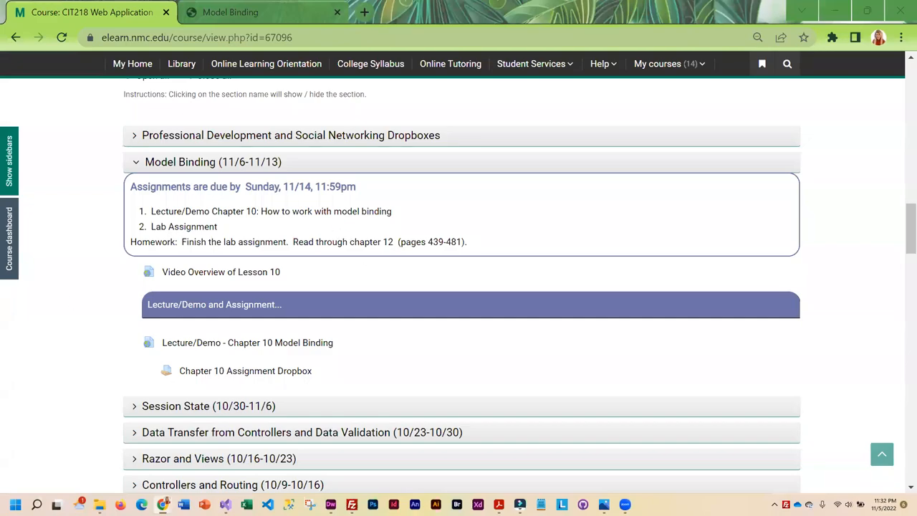
mouse_move(408, 169)
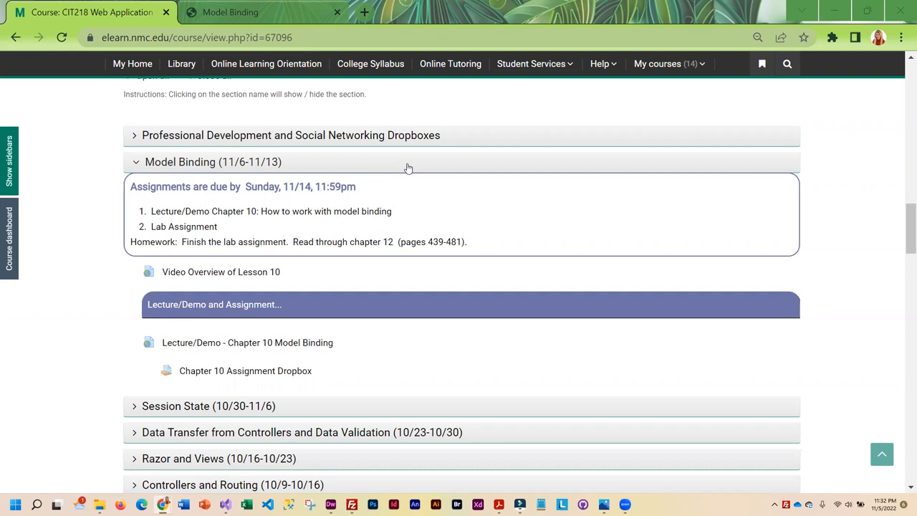
mouse_move(267, 3)
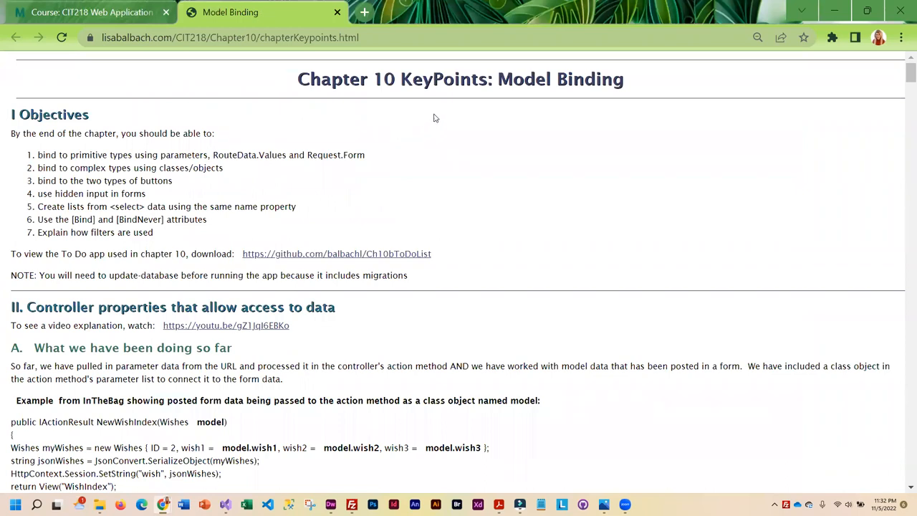
mouse_move(97, 180)
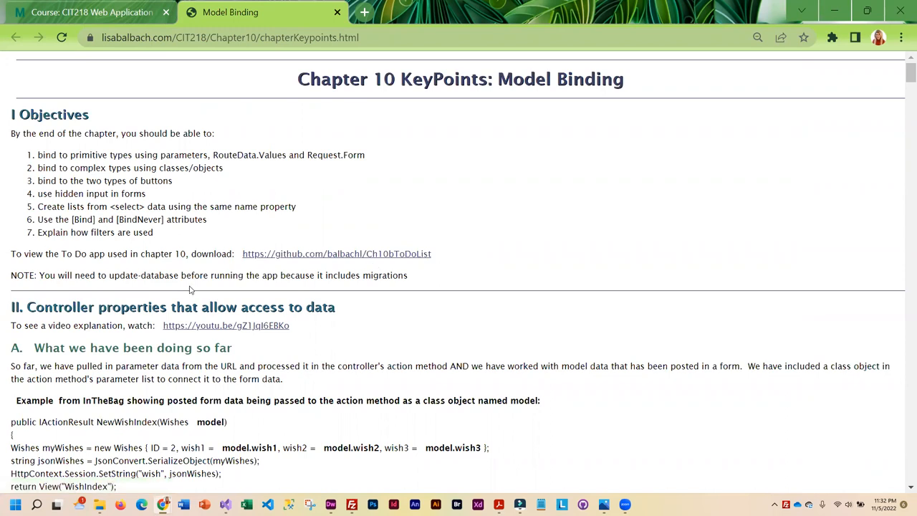
mouse_move(368, 291)
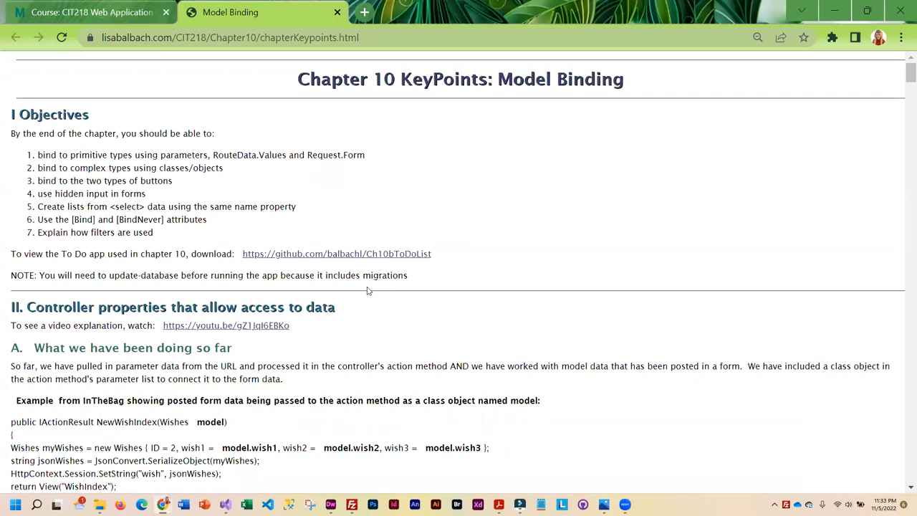
mouse_move(255, 396)
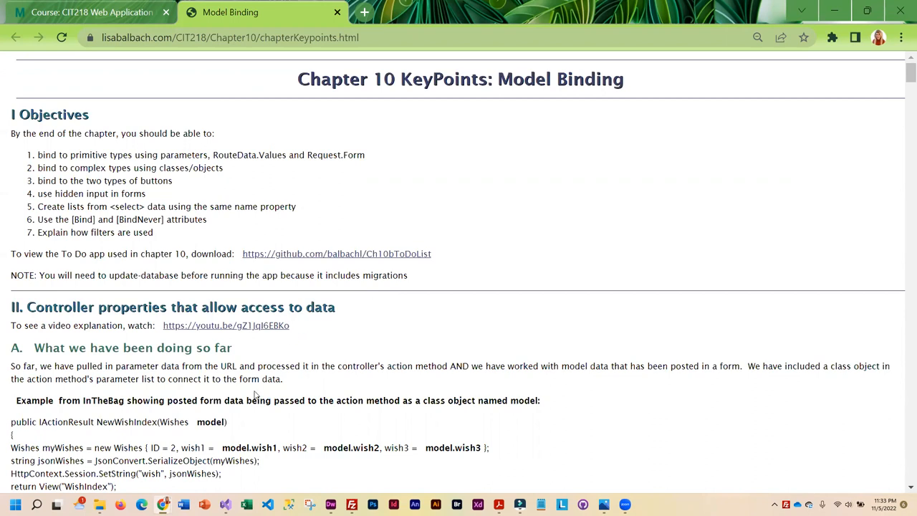
mouse_move(189, 396)
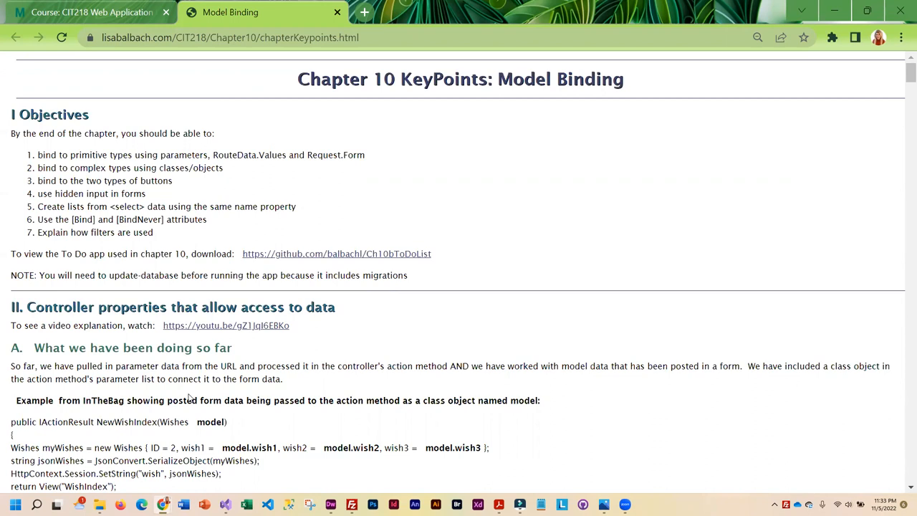
mouse_move(82, 390)
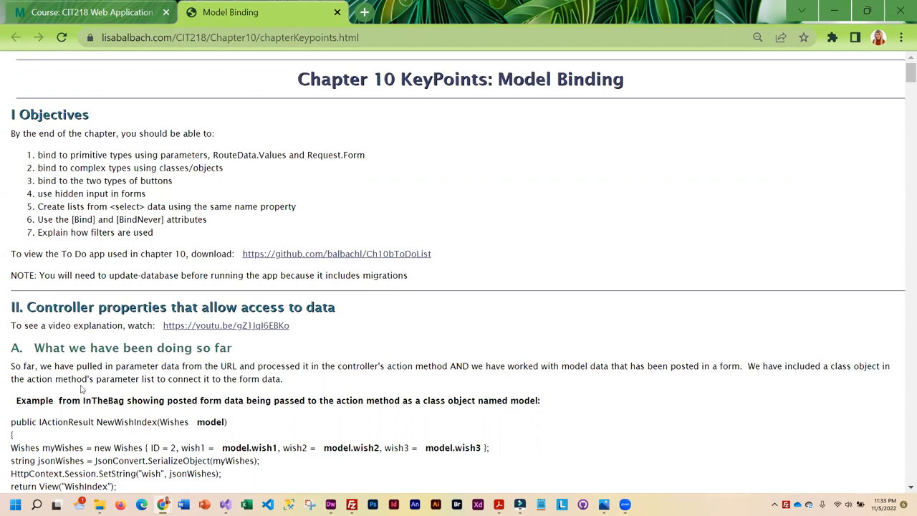
Scroll the handout down to the Retrieving values from forms section with the GenieName, Age and WishesGranted form example.
scroll(down, 3)
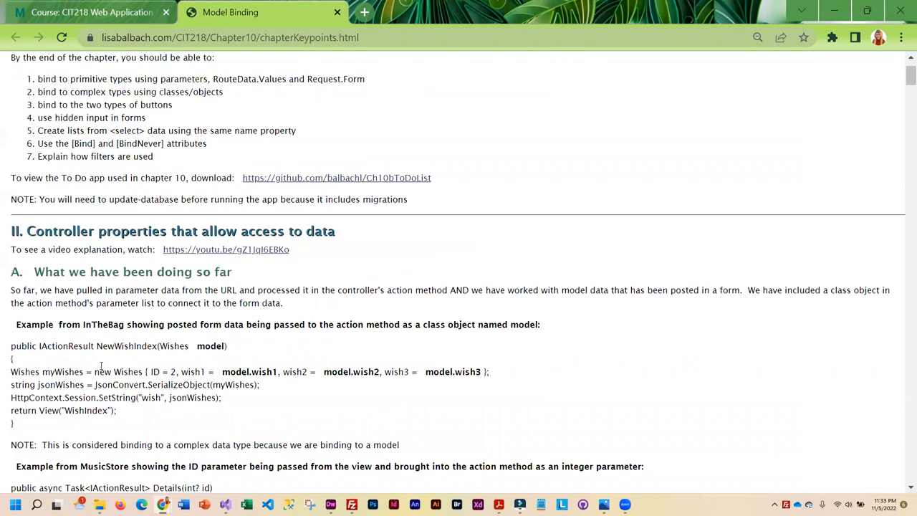
scroll(down, 3)
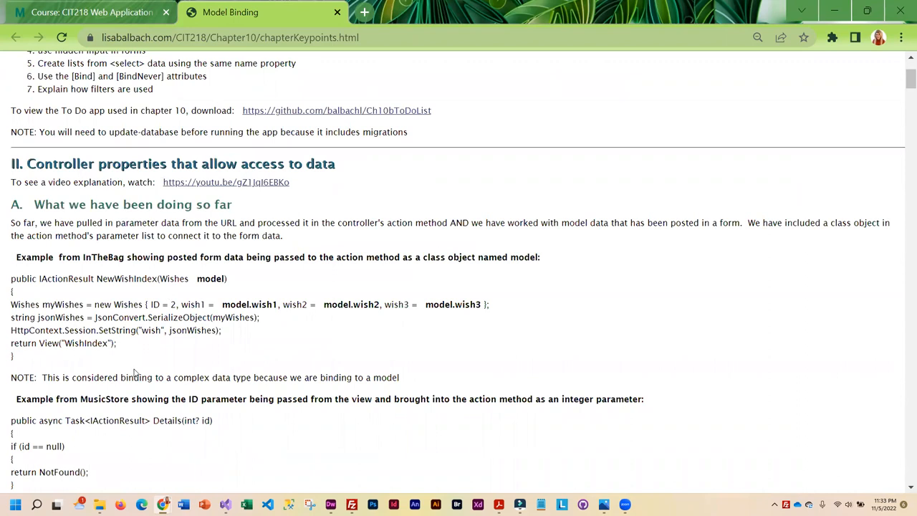
scroll(down, 3)
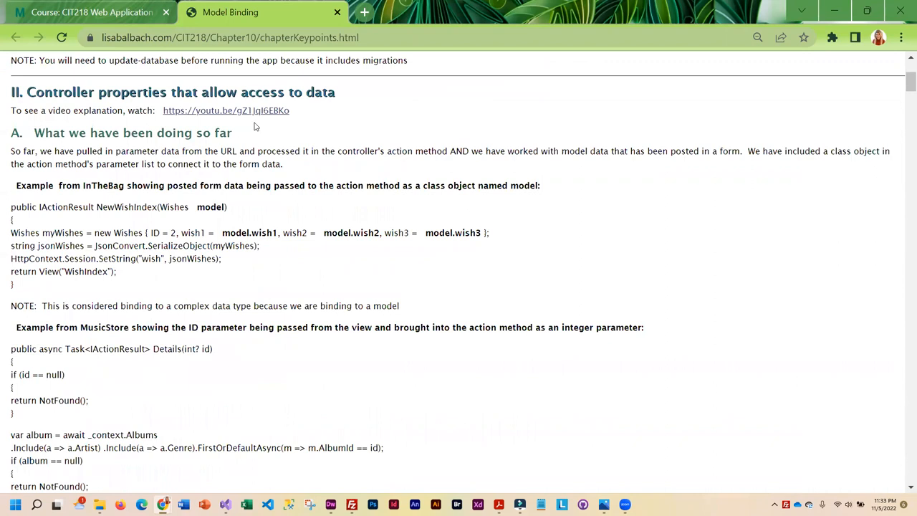
scroll(down, 3)
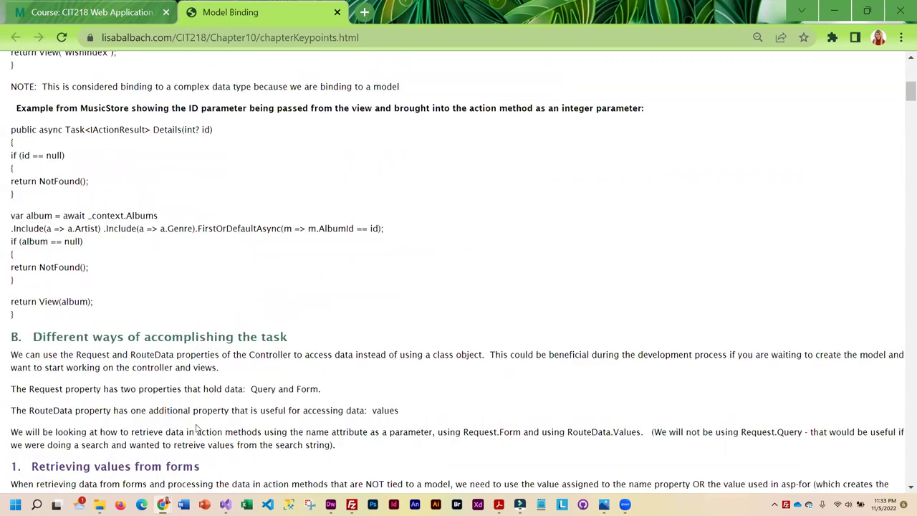
scroll(down, 3)
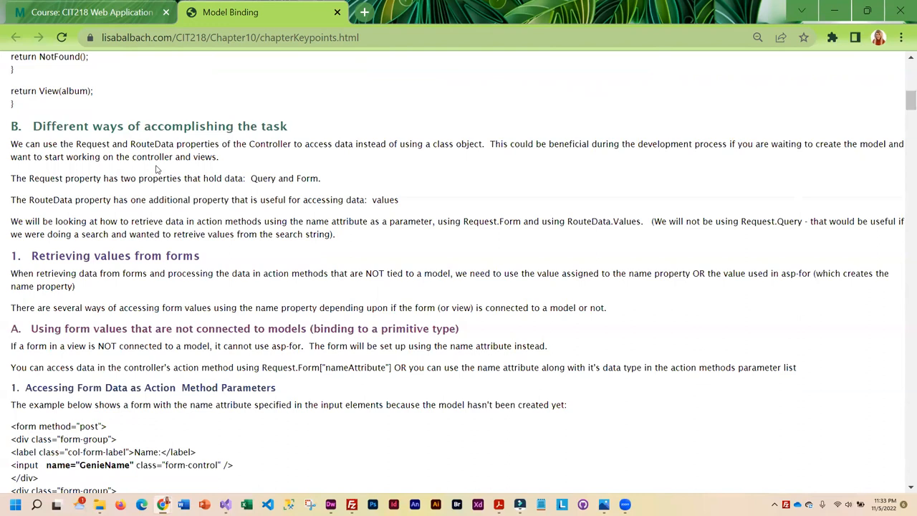
mouse_move(200, 317)
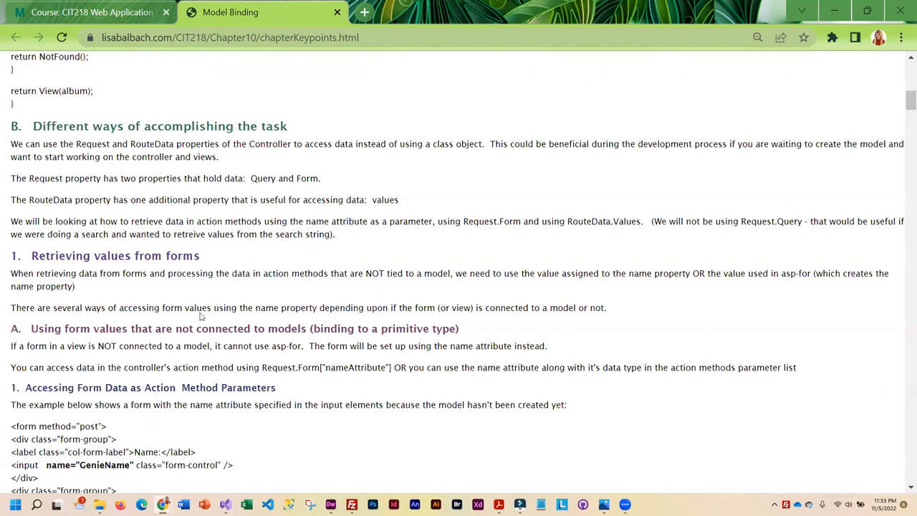
mouse_move(149, 387)
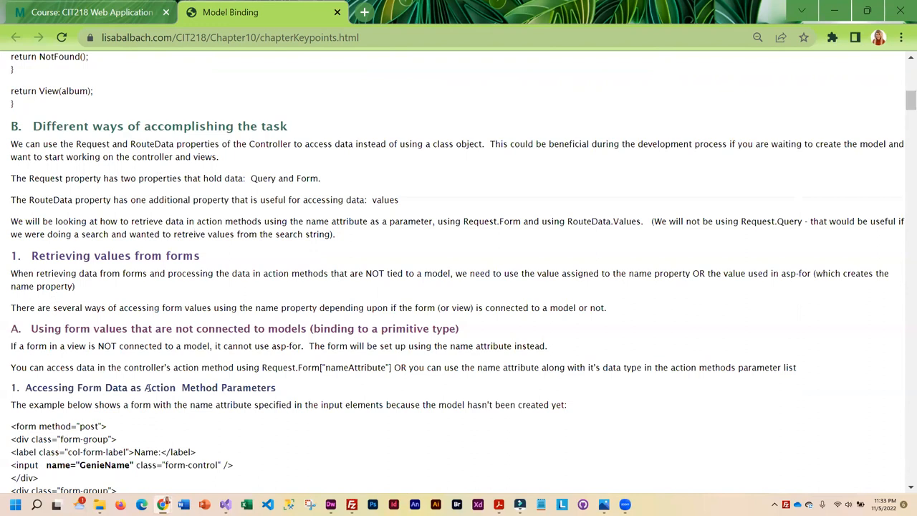
mouse_move(353, 400)
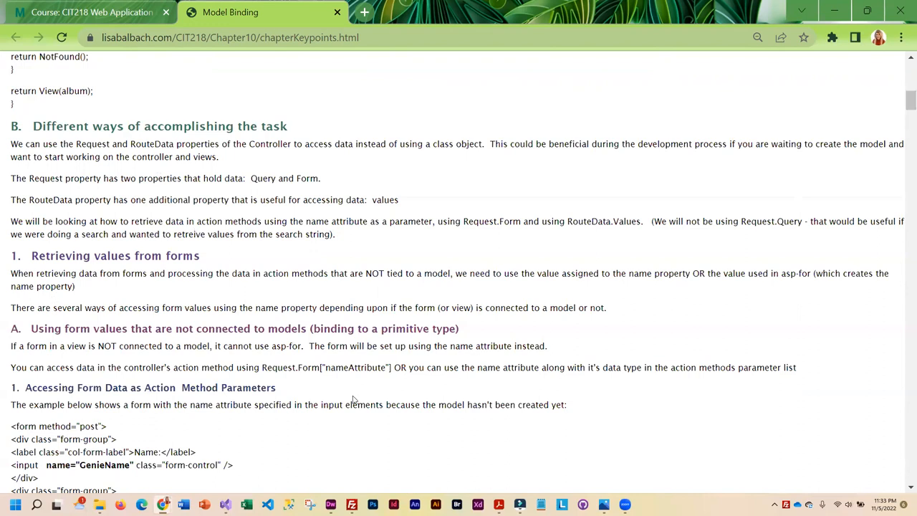
scroll(down, 3)
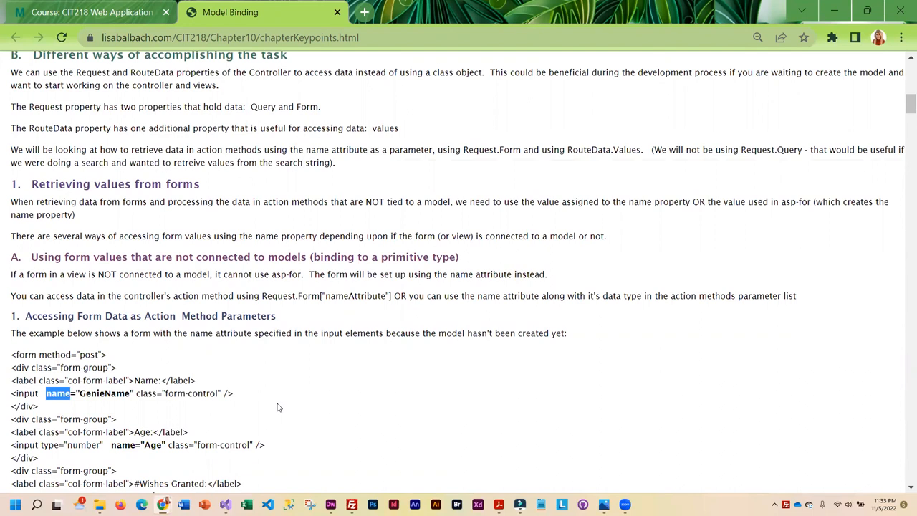
mouse_move(380, 367)
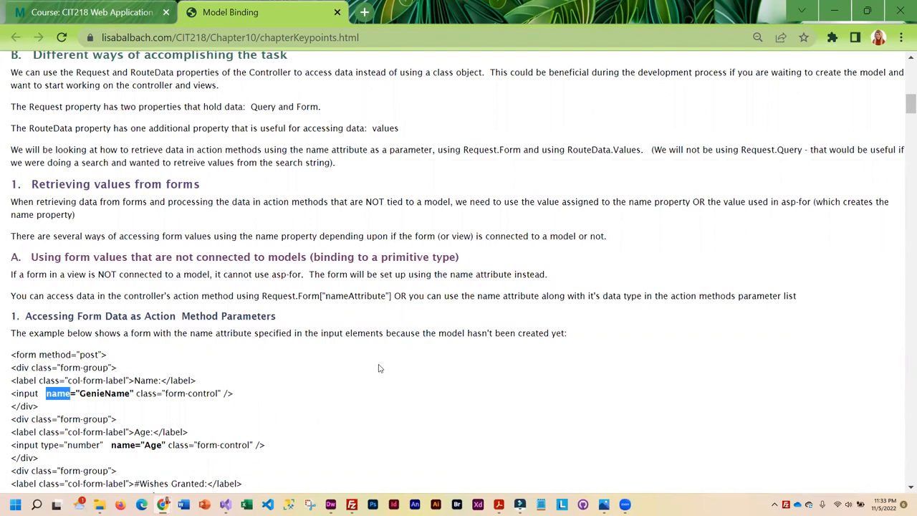
scroll(down, 3)
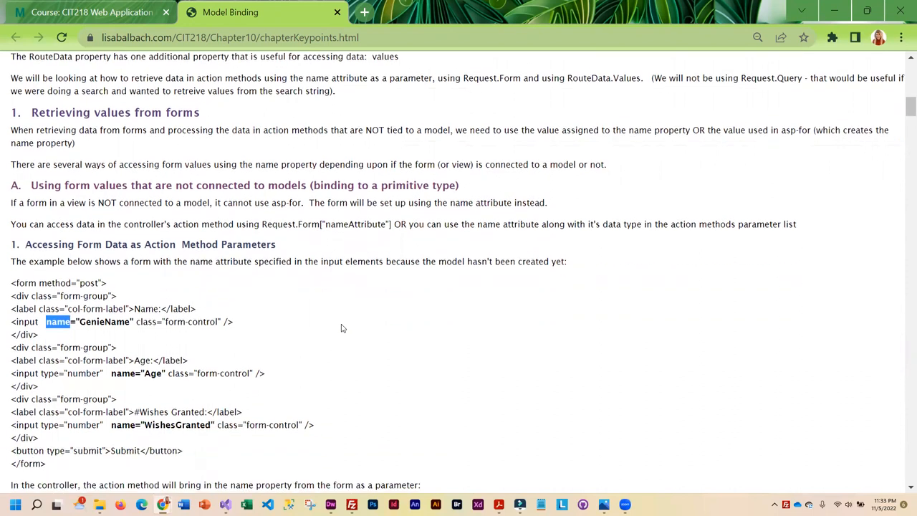
Scroll past the binding, filtering and To Do sections until Hands On #6 appears.
scroll(down, 3)
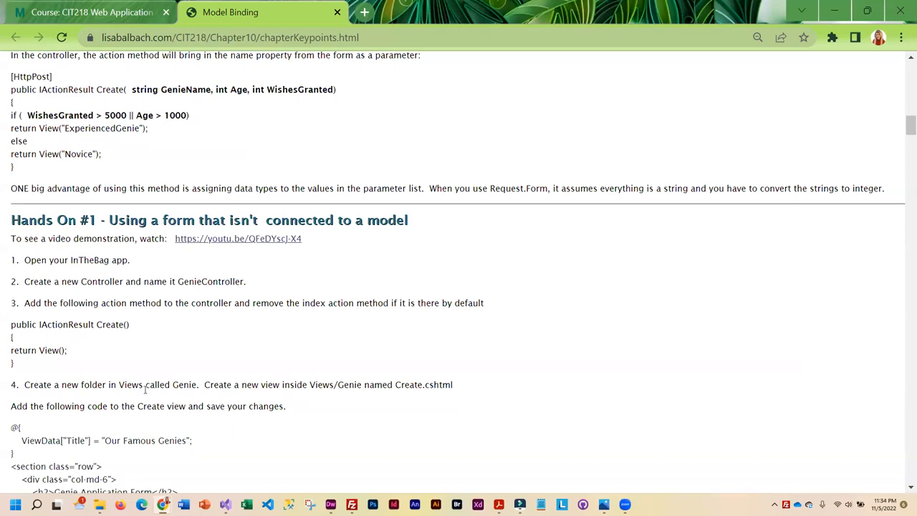
scroll(down, 3)
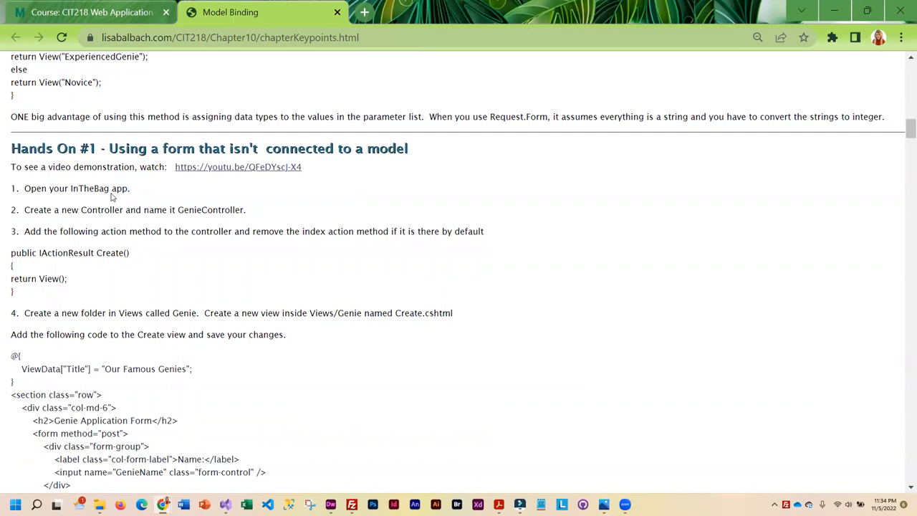
mouse_move(285, 379)
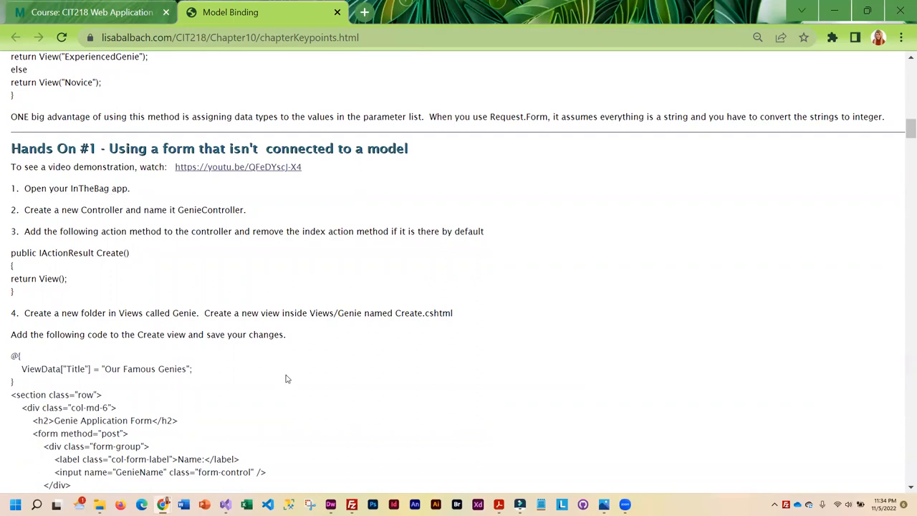
mouse_move(896, 145)
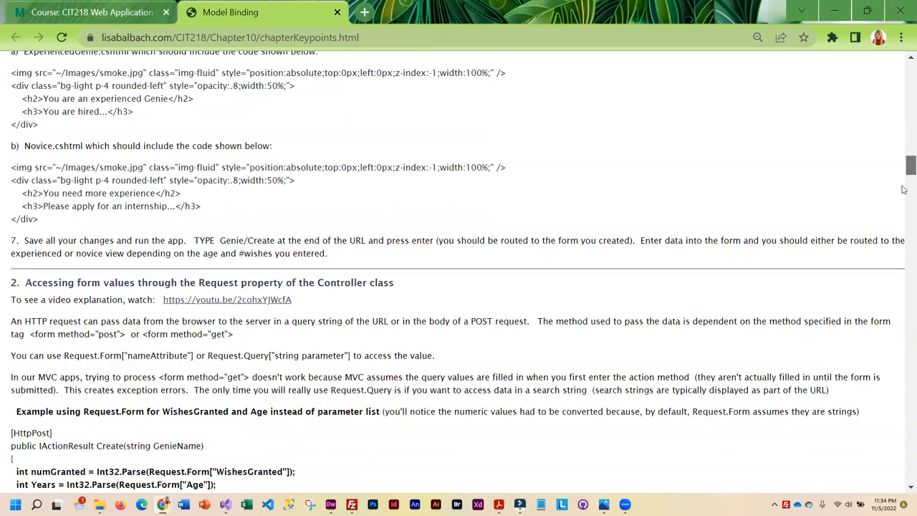
scroll(down, 3)
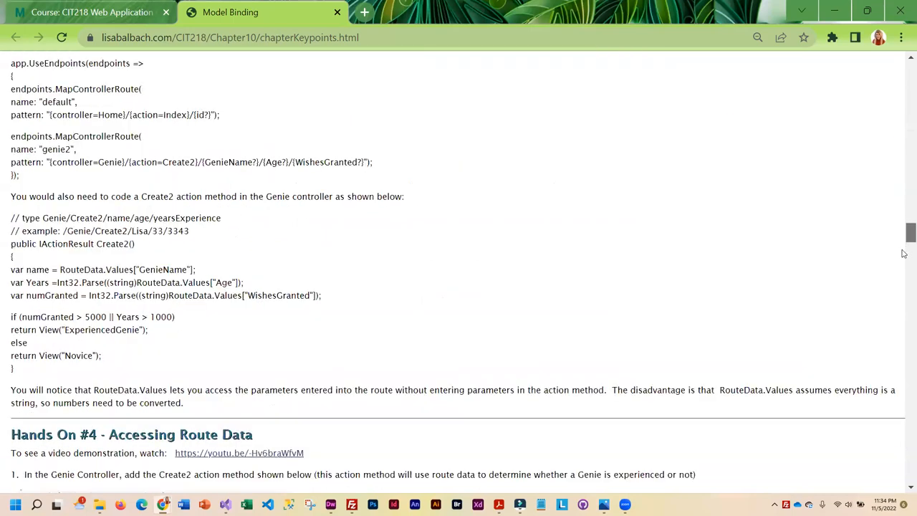
scroll(down, 3)
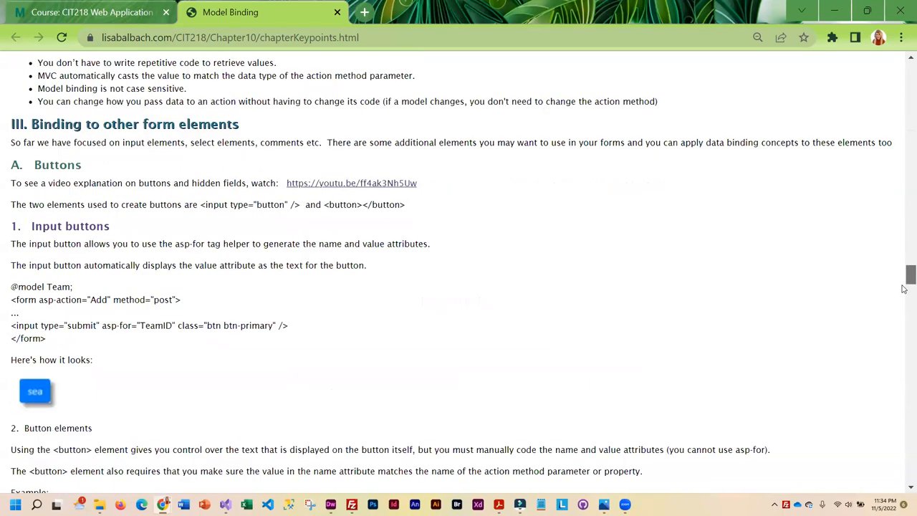
scroll(down, 3)
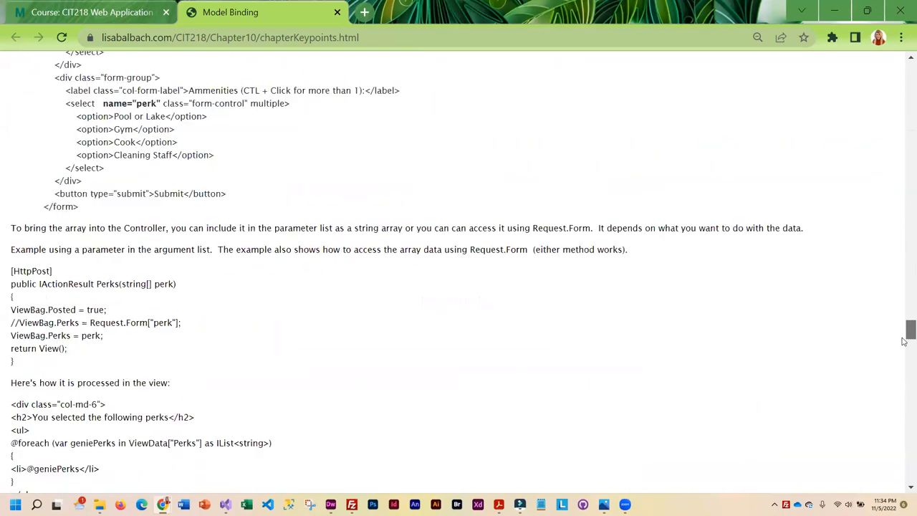
scroll(down, 3)
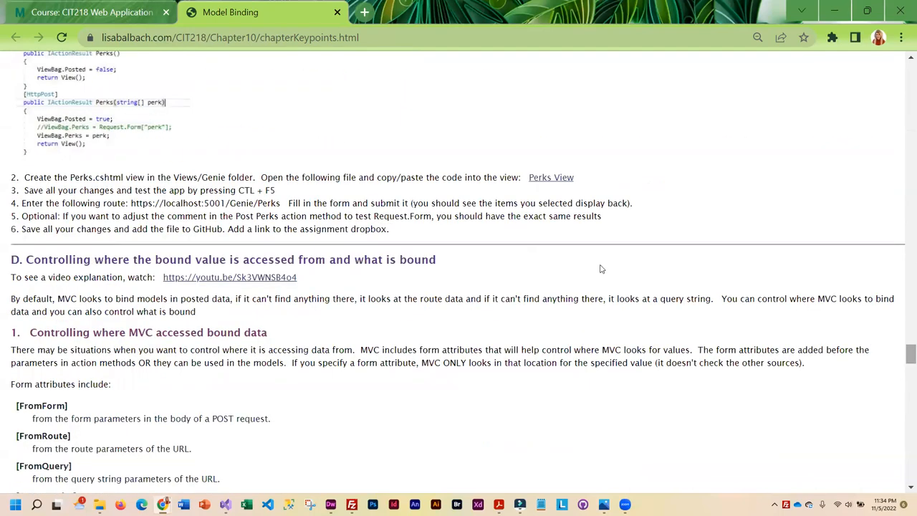
scroll(down, 3)
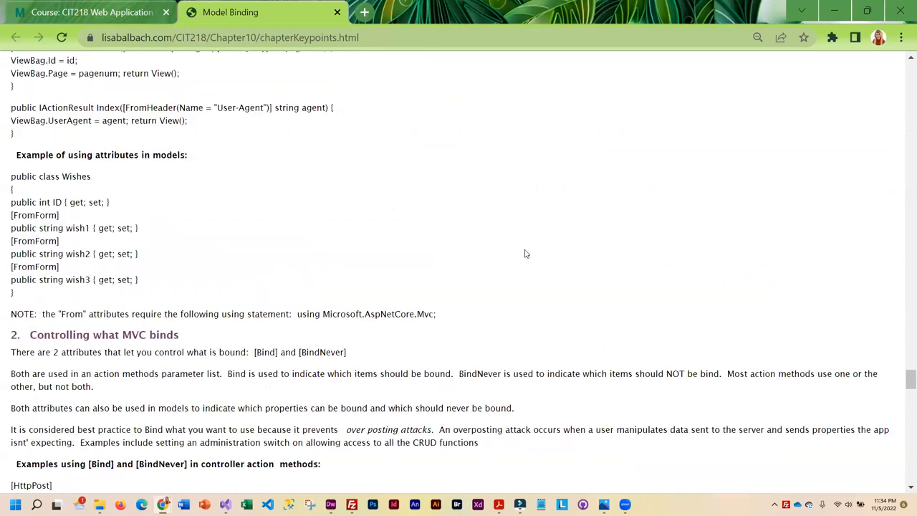
scroll(down, 3)
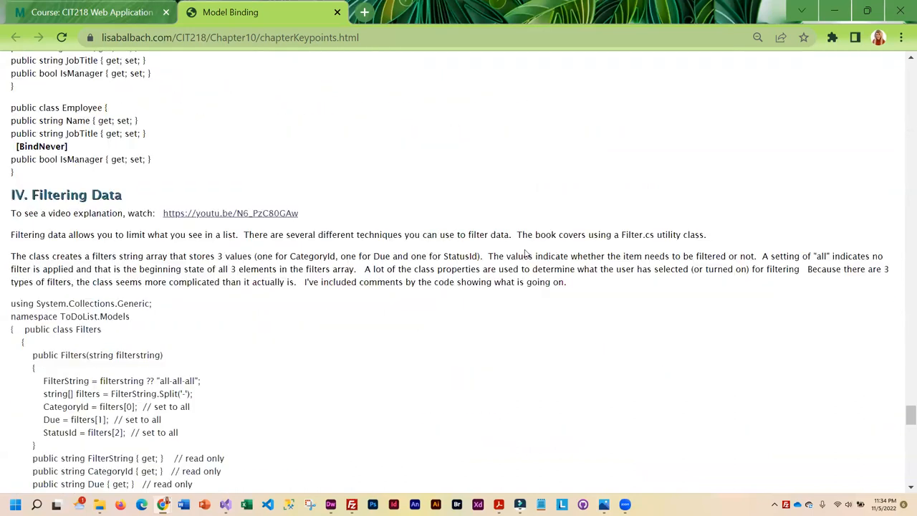
scroll(down, 3)
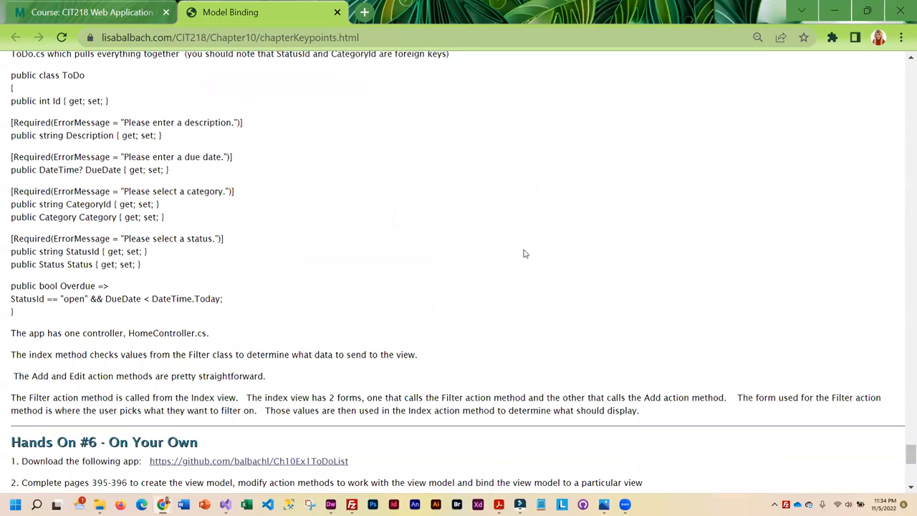
scroll(down, 3)
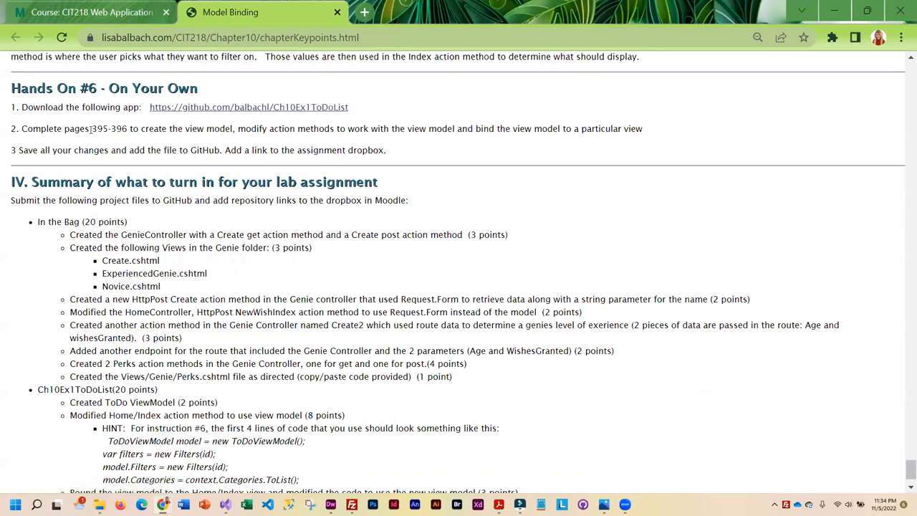
Highlight Hands On #6 pages 395-396 and review the Summary of what to turn in.
double_click(109, 129)
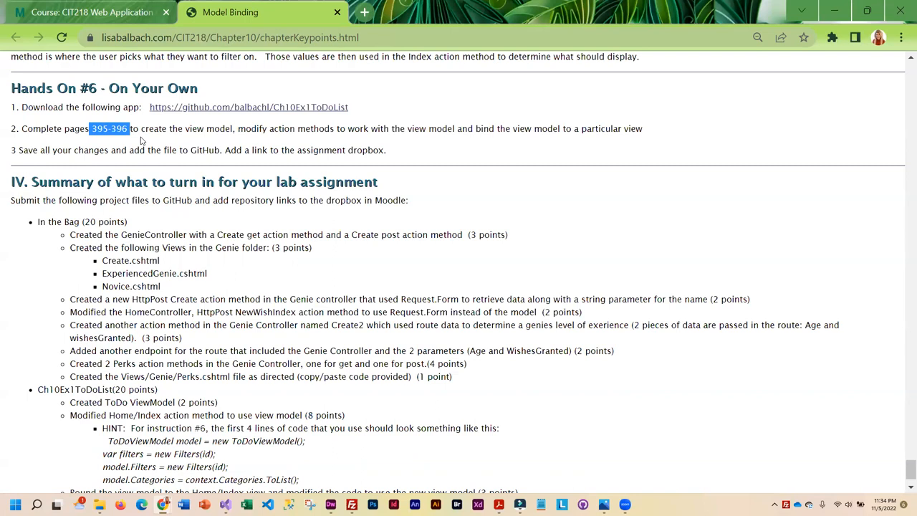
mouse_move(298, 140)
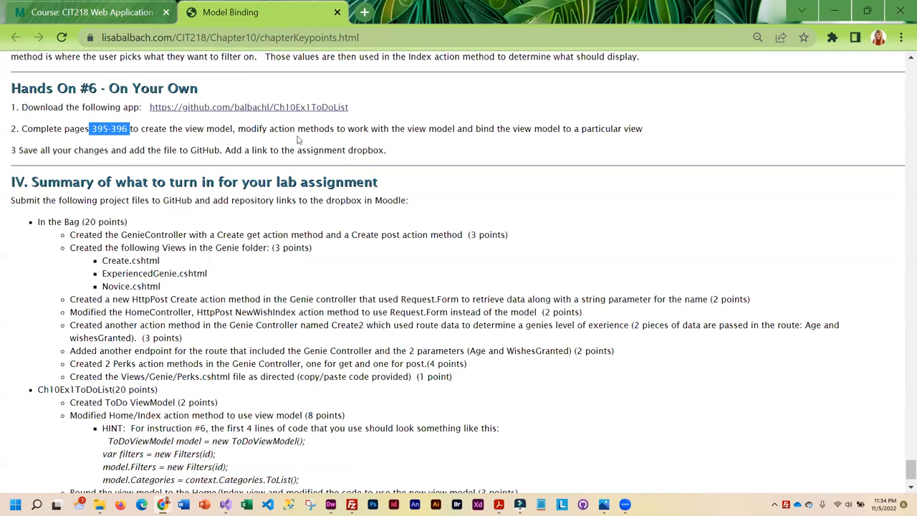
scroll(down, 3)
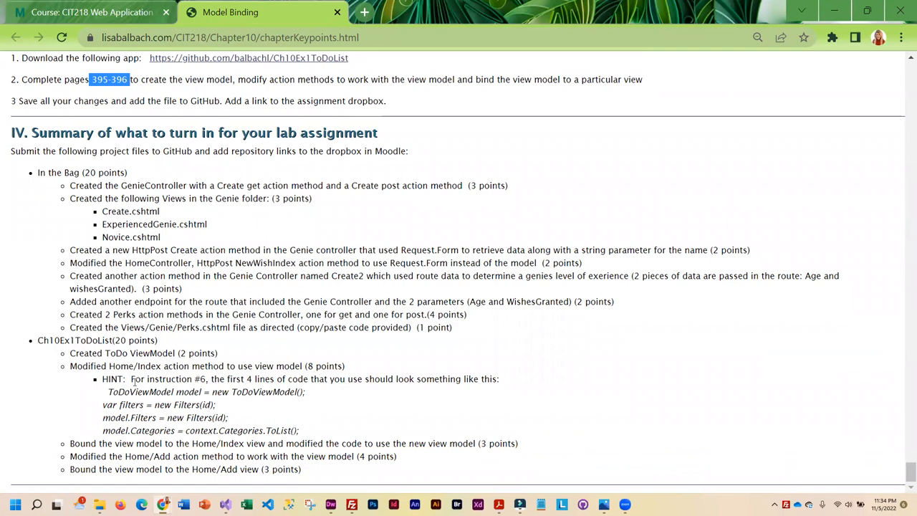
mouse_move(195, 381)
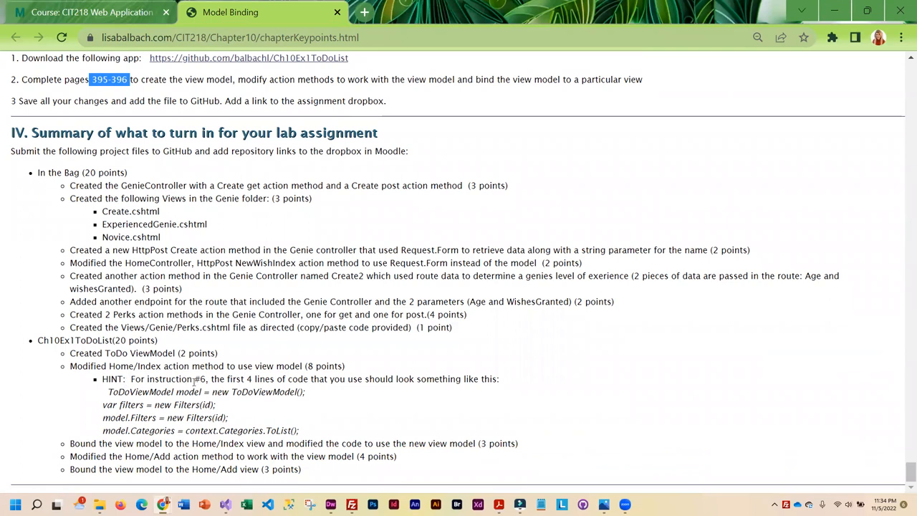
mouse_move(278, 387)
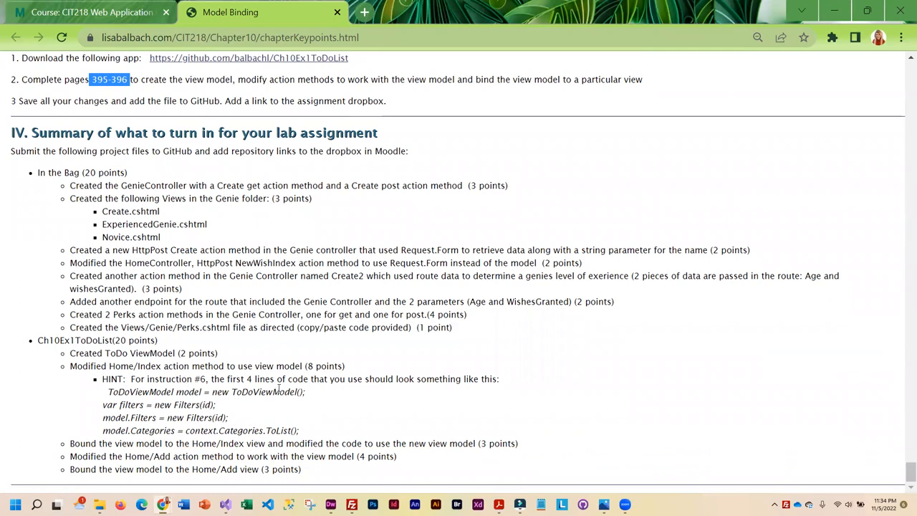
mouse_move(227, 390)
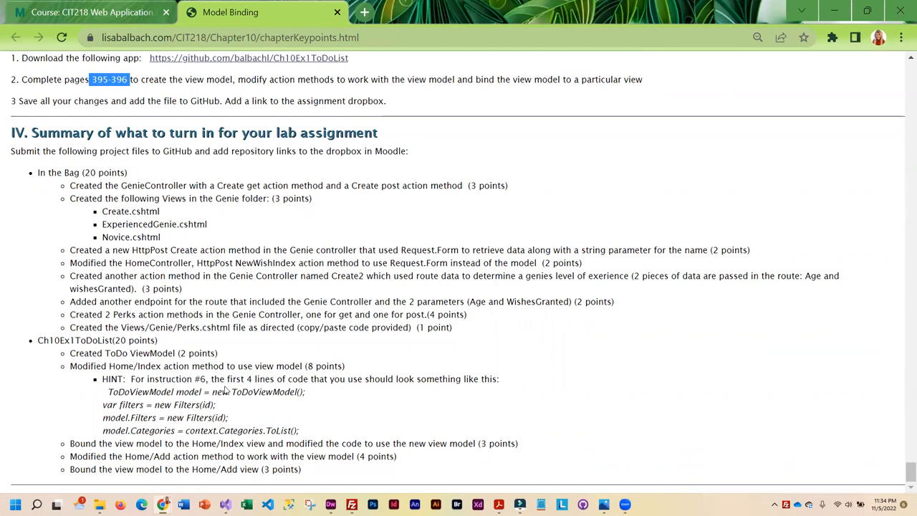
mouse_move(201, 390)
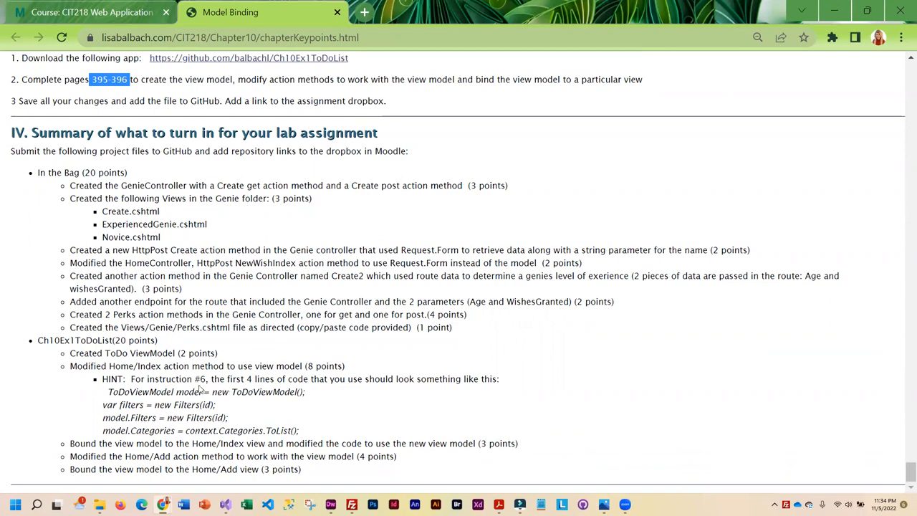
mouse_move(326, 390)
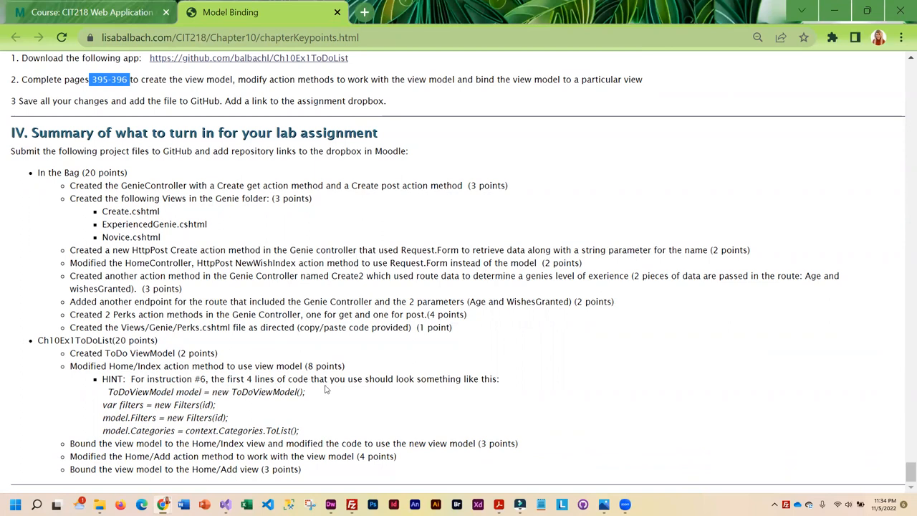
mouse_move(114, 401)
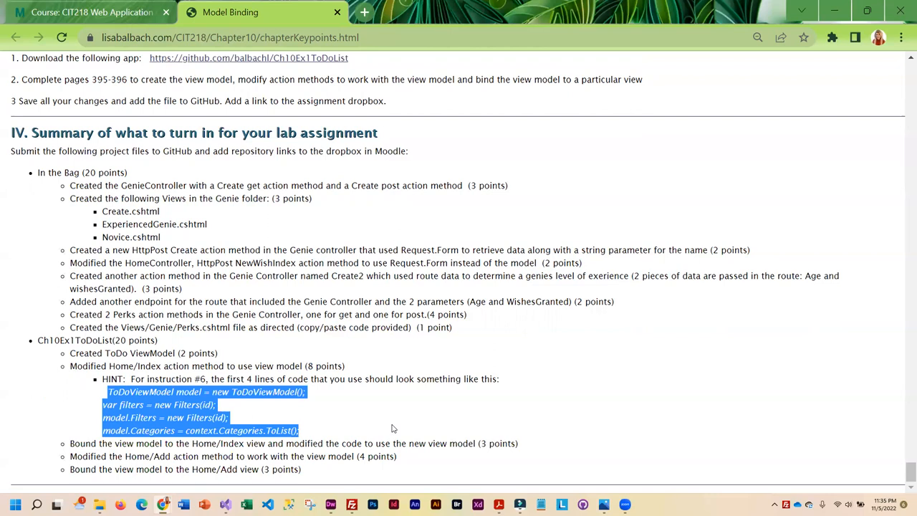
scroll(up, 3)
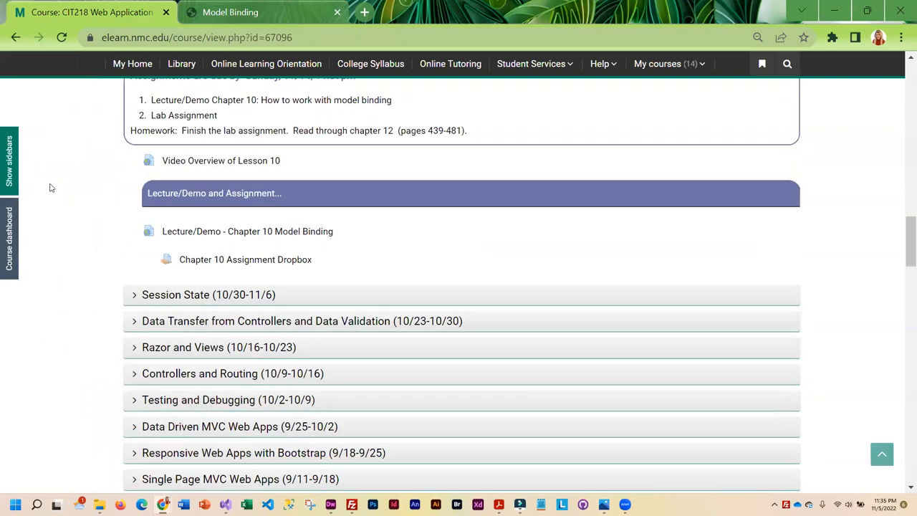
Scroll the Moodle course page to the Model Binding (11/6-11/13) header with the Chapter 10 Assignment Dropbox.
scroll(down, 3)
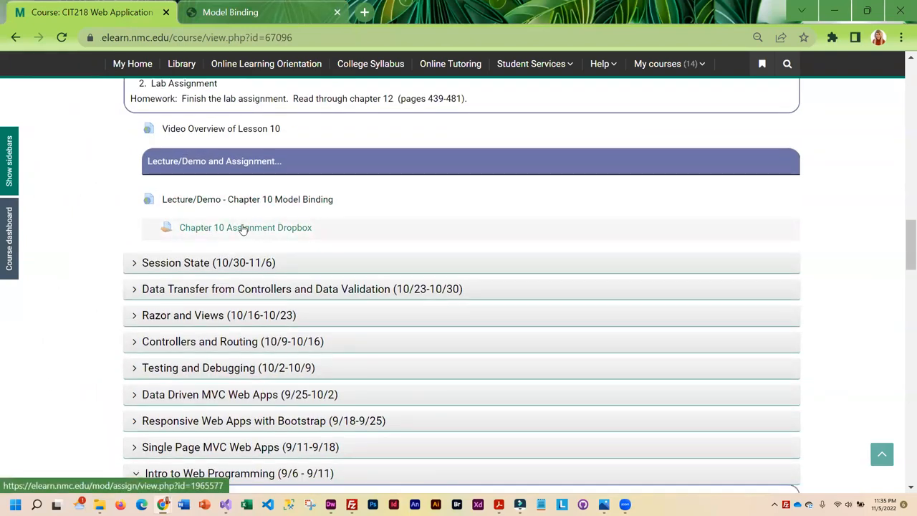
scroll(up, 3)
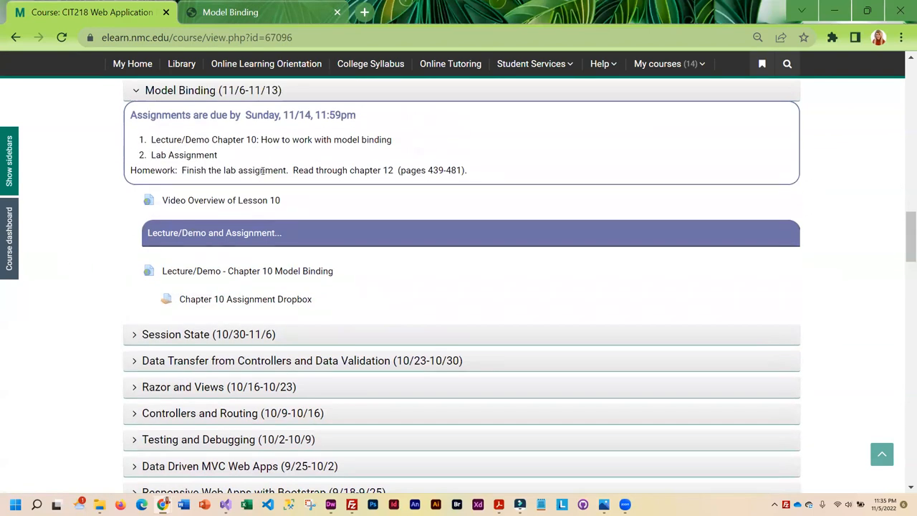
mouse_move(371, 195)
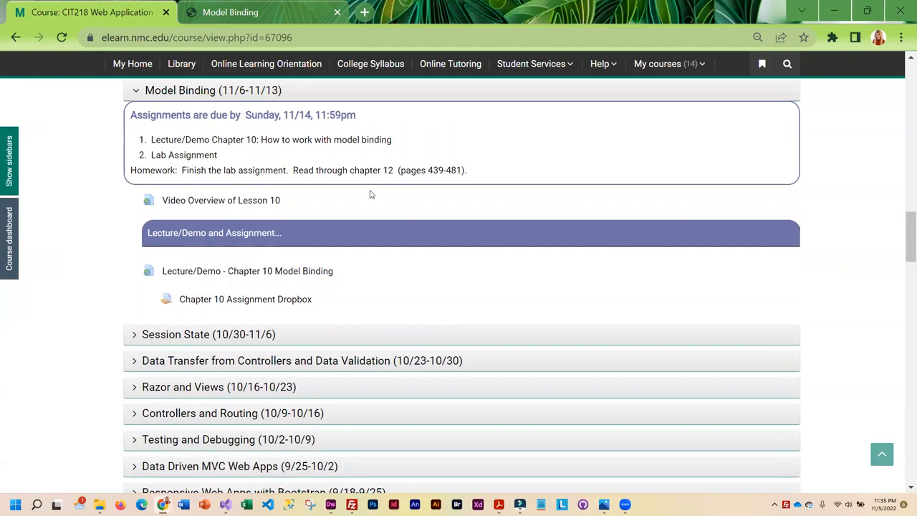